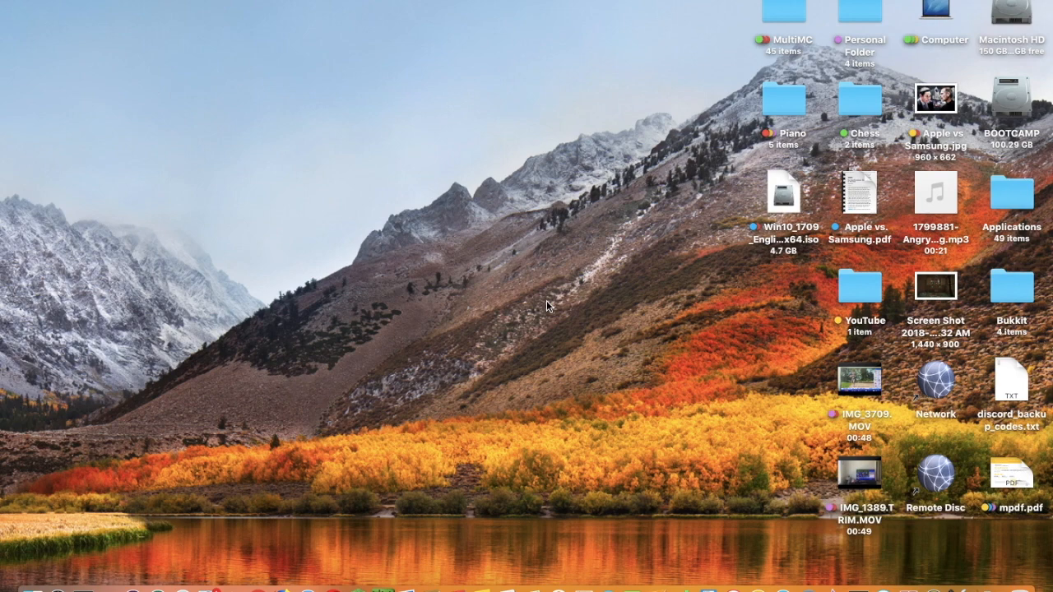
# Restart the Mac from the Apple menu and confirm, booting into Windows 10.
pyautogui.click(13, 7)
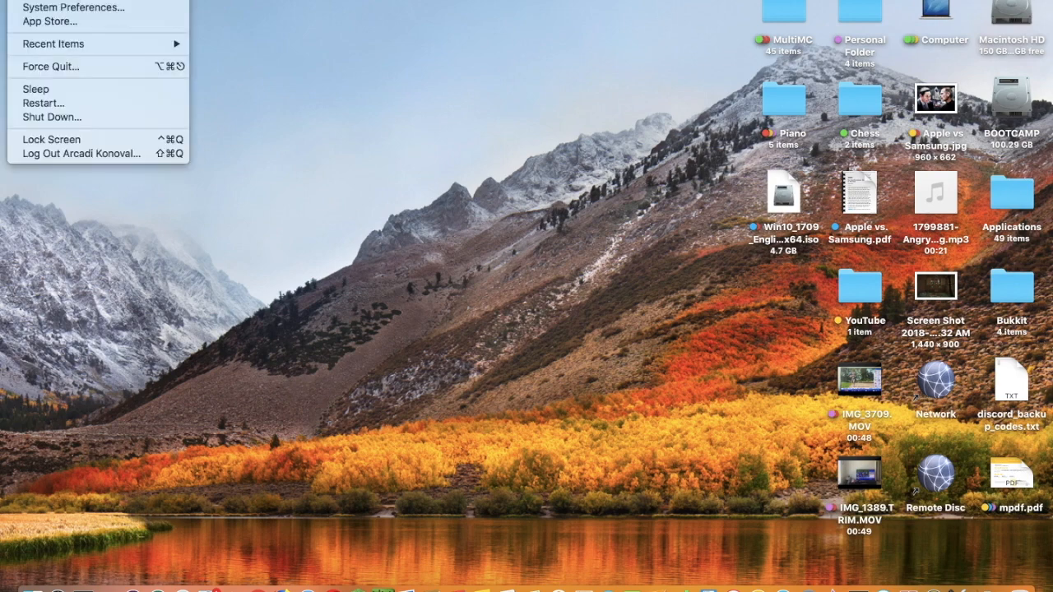
pyautogui.moveTo(45, 103)
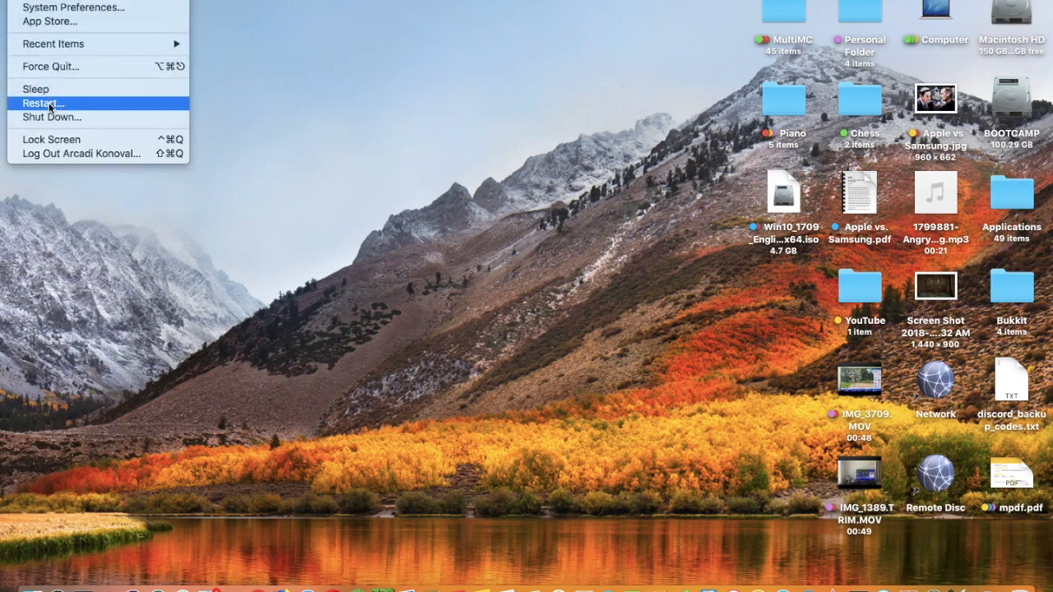
pyautogui.click(45, 103)
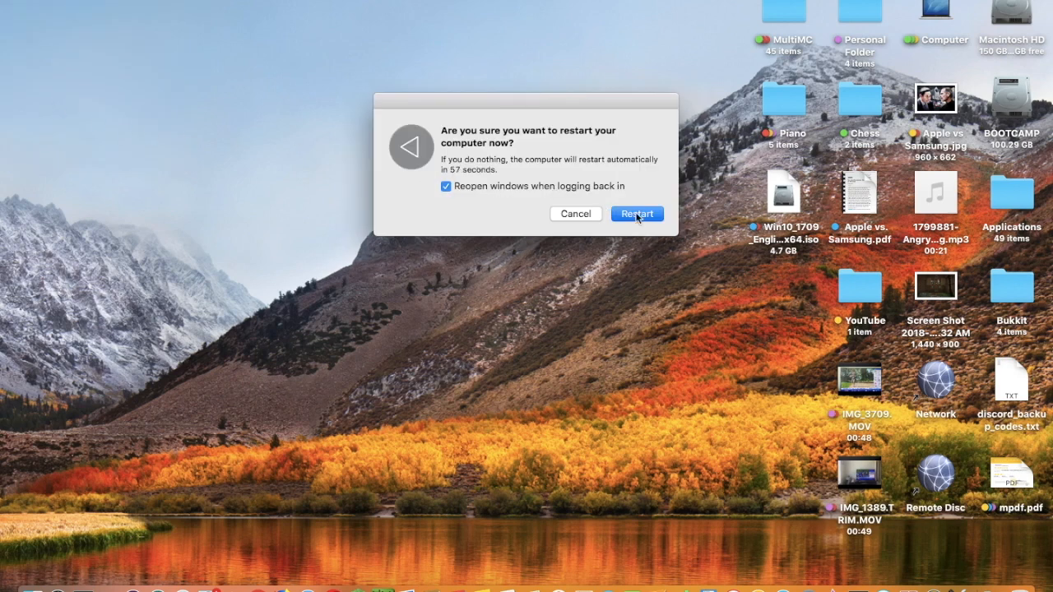
pyautogui.click(636, 214)
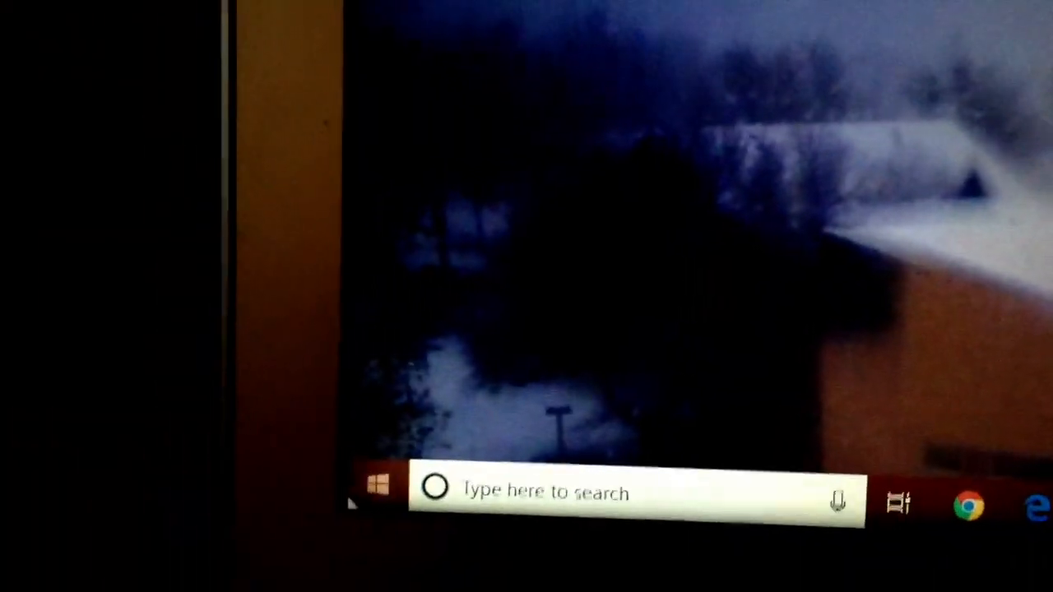
# Restart Windows 10 from the Start menu's power options to return to macOS.
pyautogui.click(379, 494)
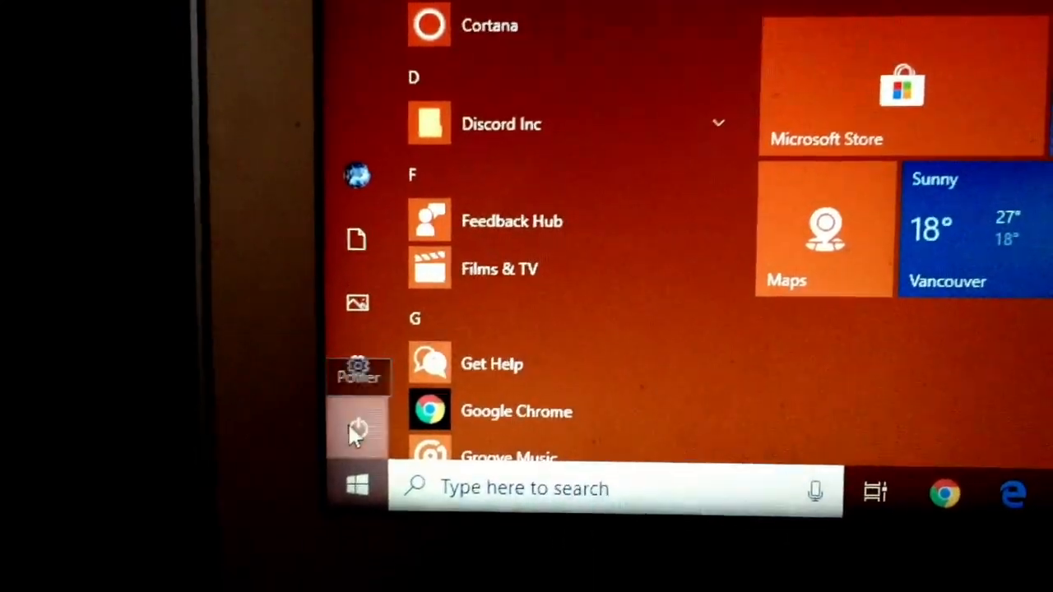
pyautogui.click(357, 430)
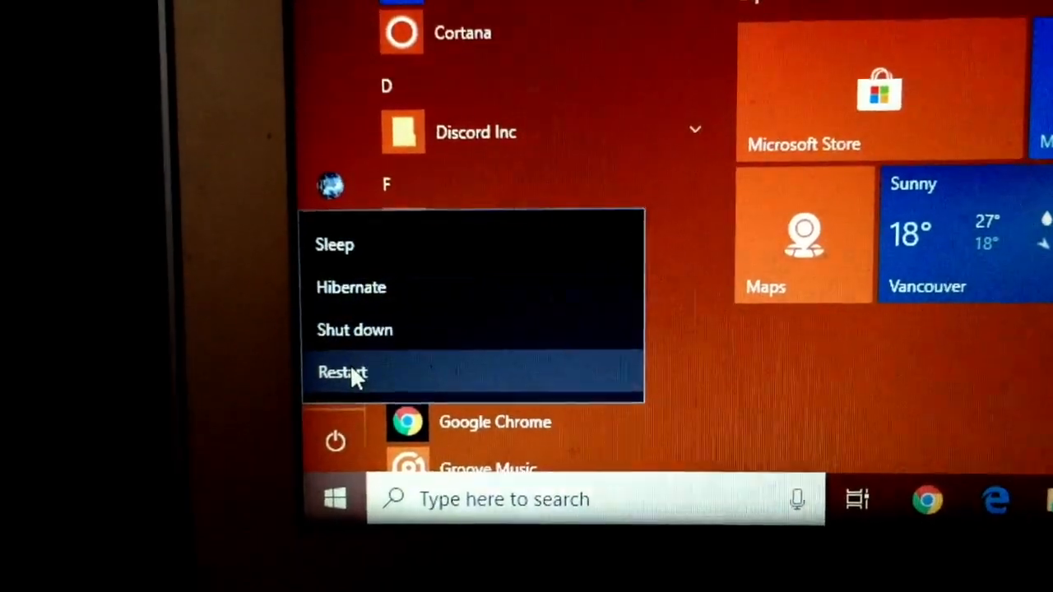
pyautogui.click(342, 373)
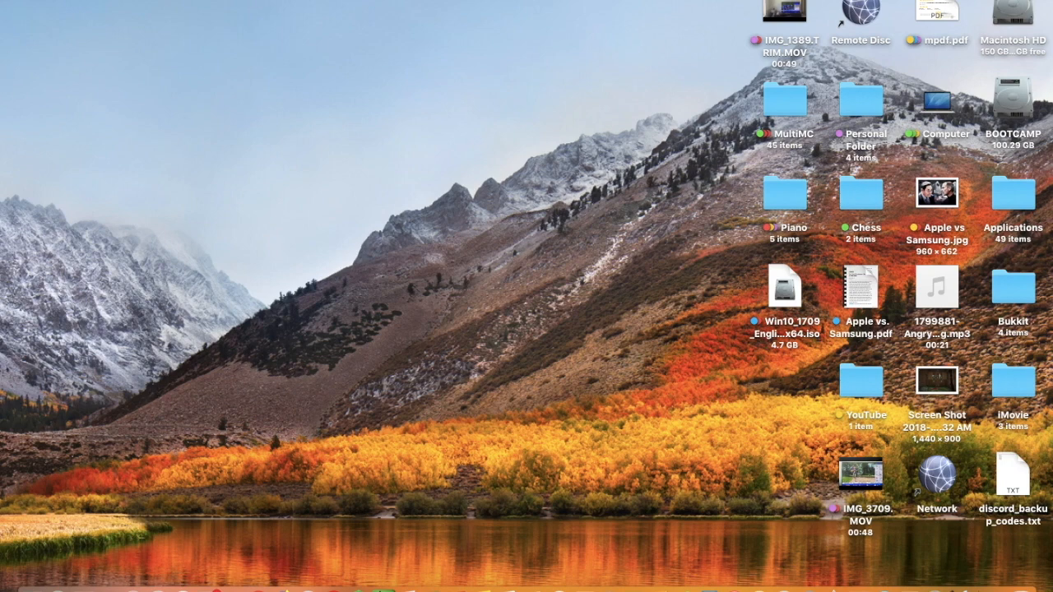
# Open System Preferences from the Apple menu.
pyautogui.click(13, 7)
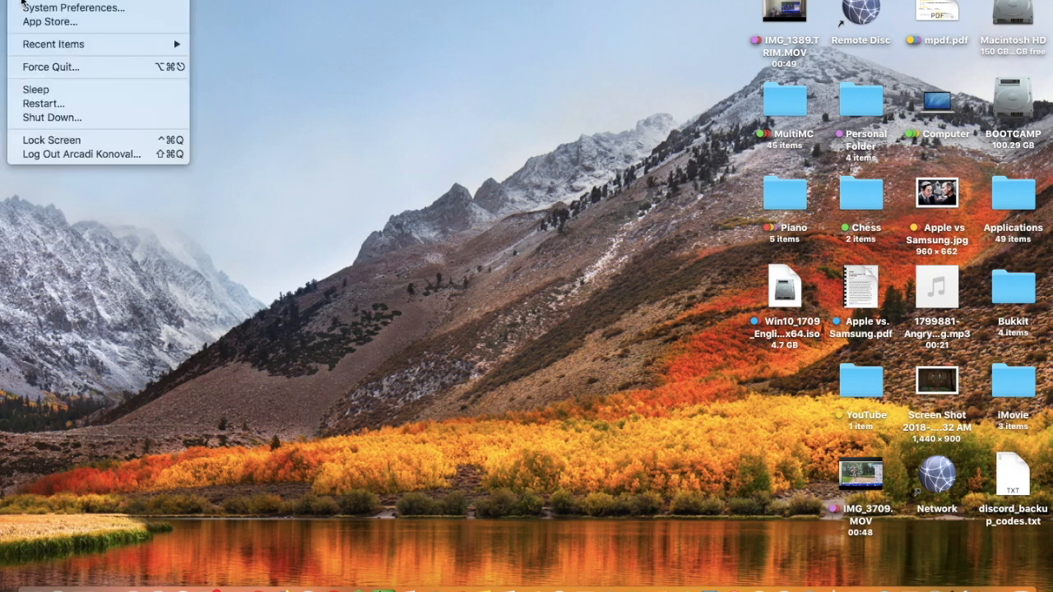
pyautogui.moveTo(74, 8)
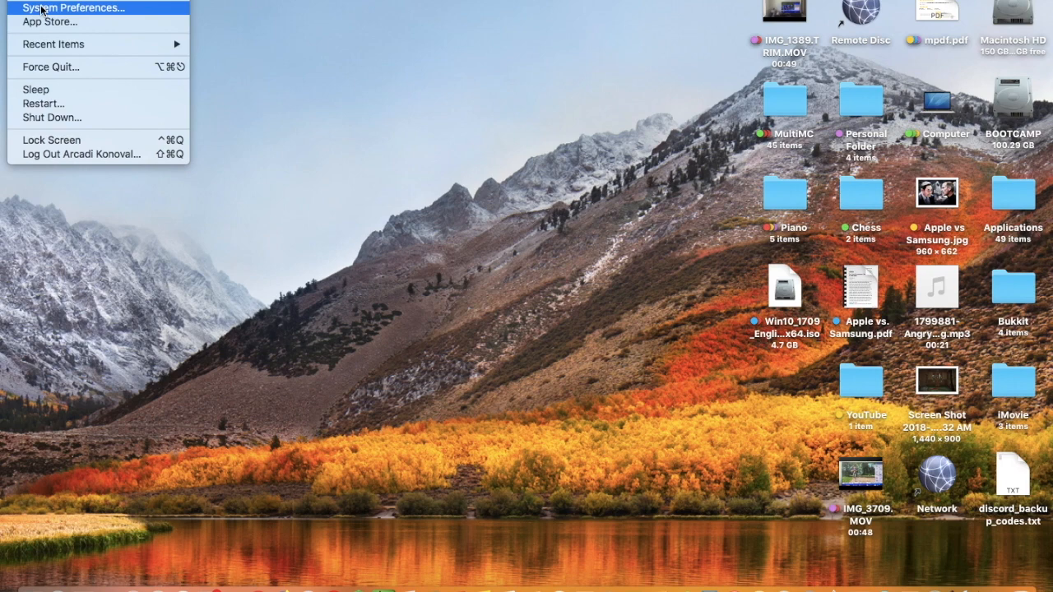
pyautogui.click(75, 7)
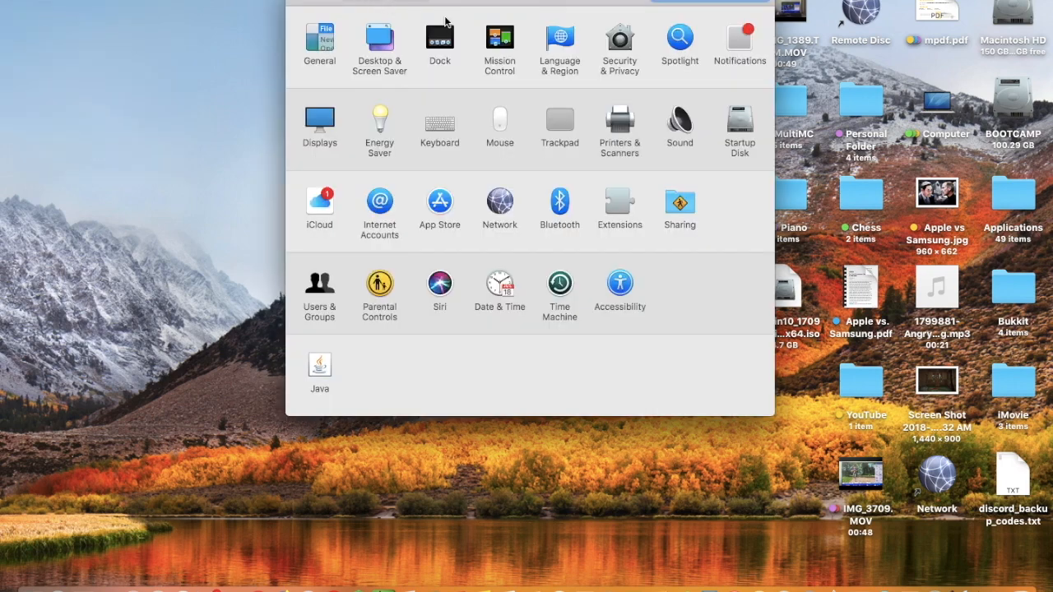
pyautogui.moveTo(739, 119)
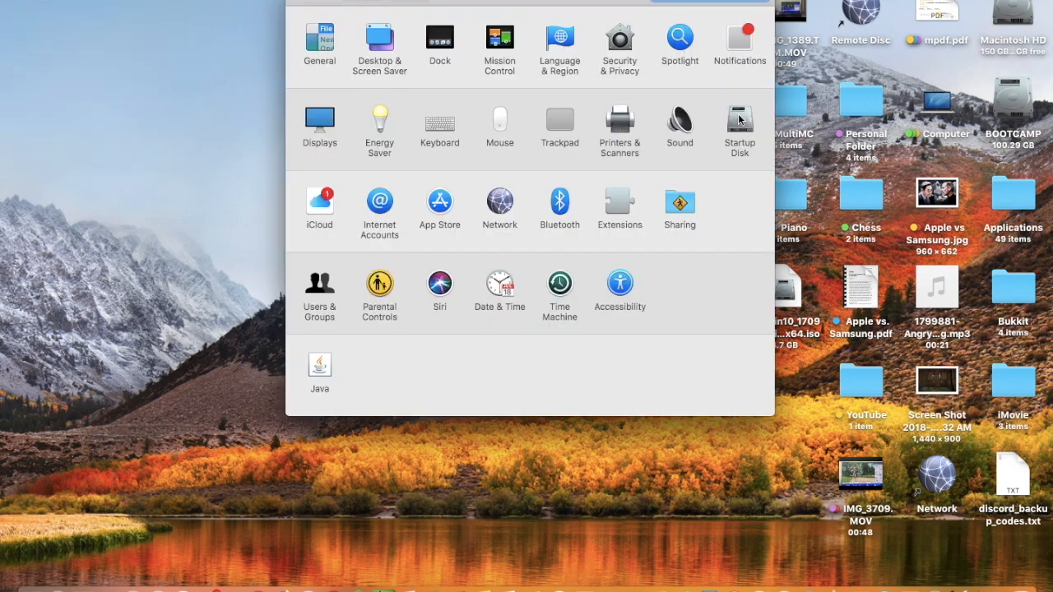
# Open the Startup Disk pane, showing Macintosh HD and BOOTCAMP Windows.
pyautogui.click(739, 123)
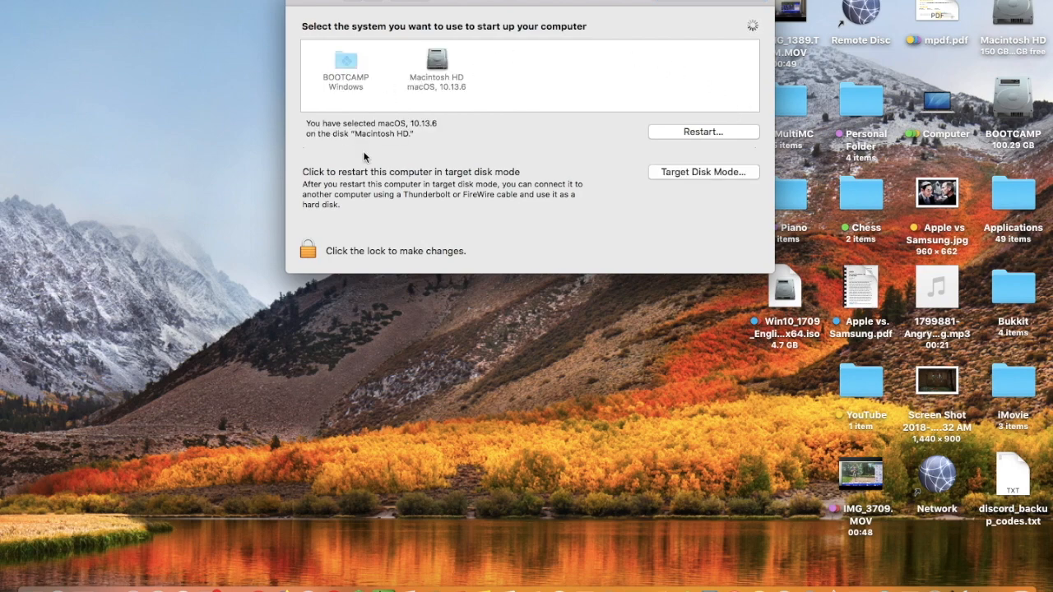
pyautogui.moveTo(416, 125)
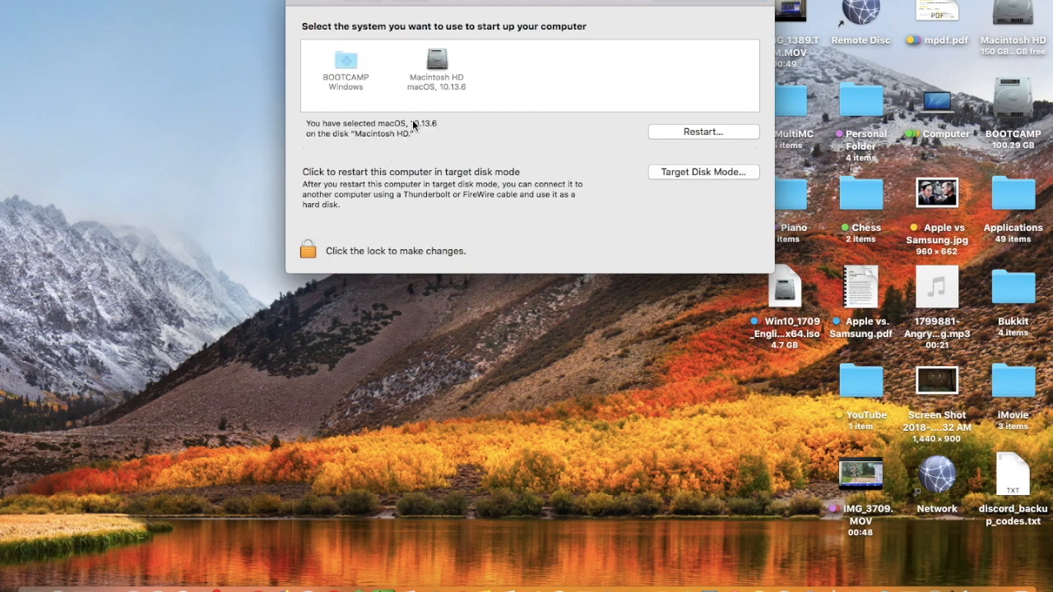
pyautogui.moveTo(422, 109)
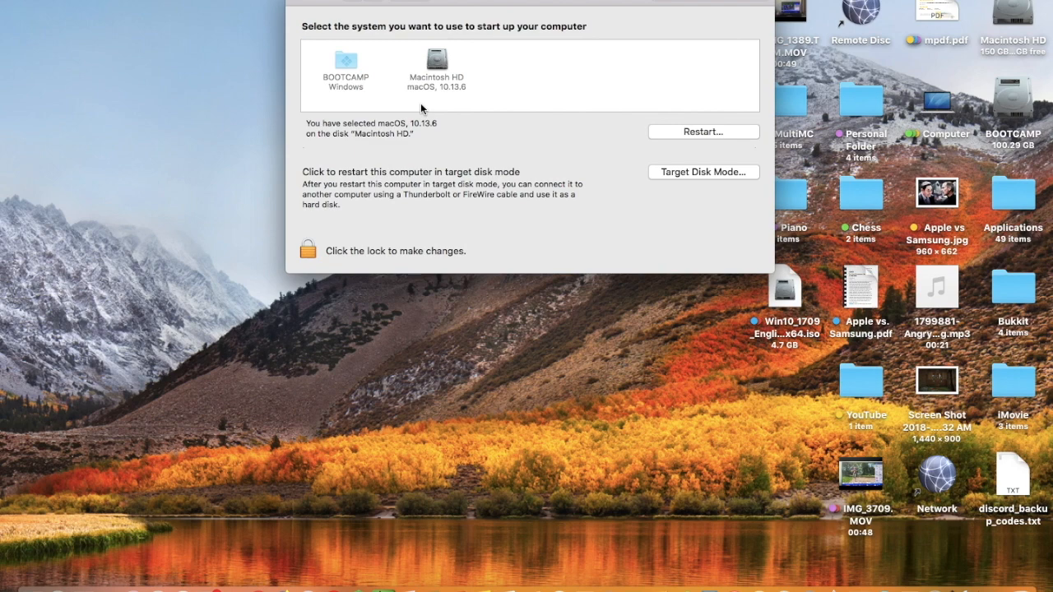
pyautogui.moveTo(255, 214)
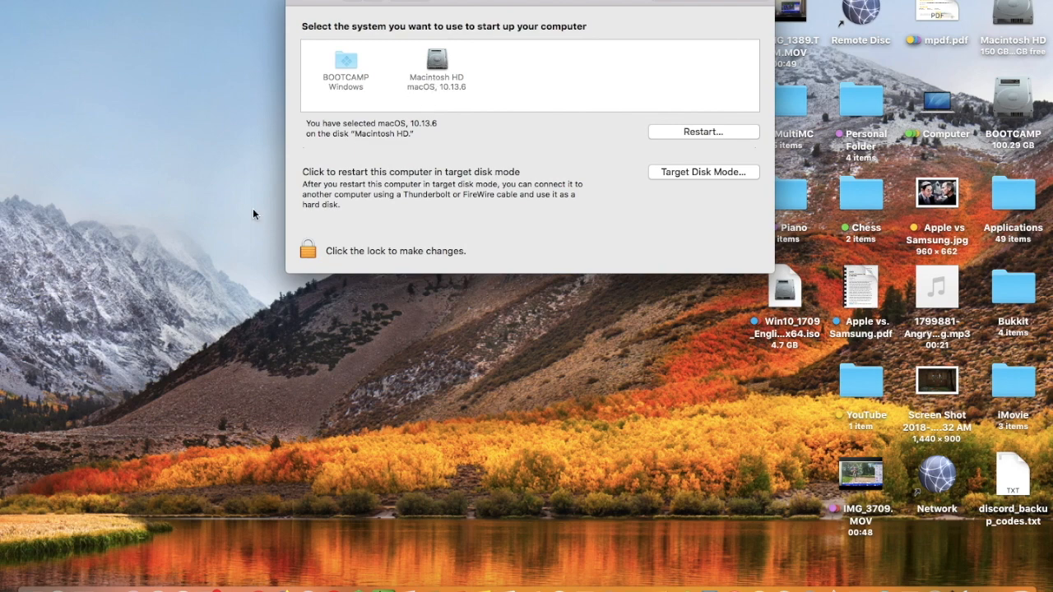
pyautogui.moveTo(436, 171)
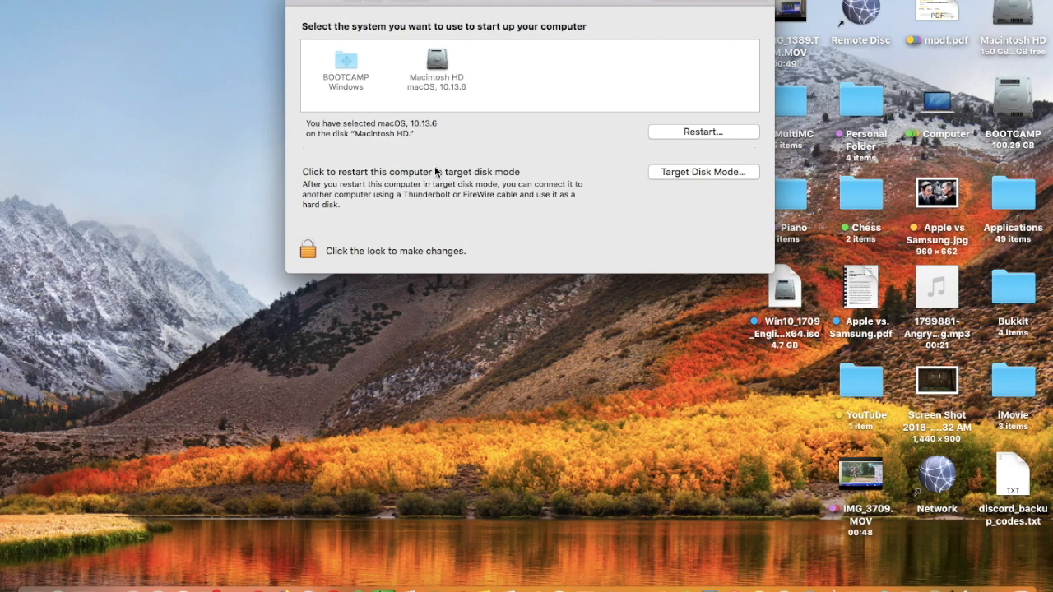
pyautogui.moveTo(428, 70)
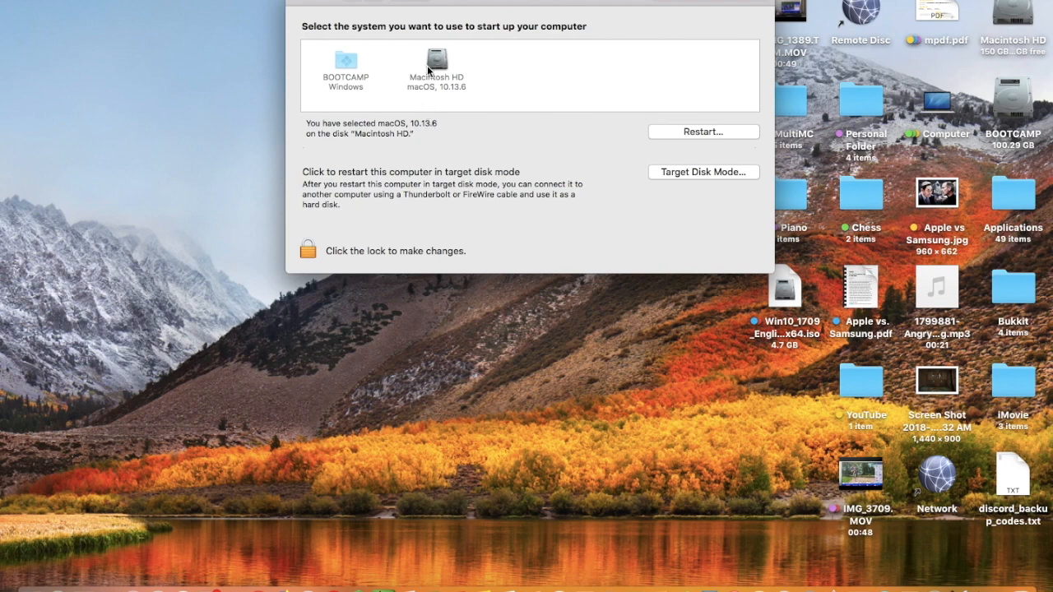
pyautogui.moveTo(436, 85)
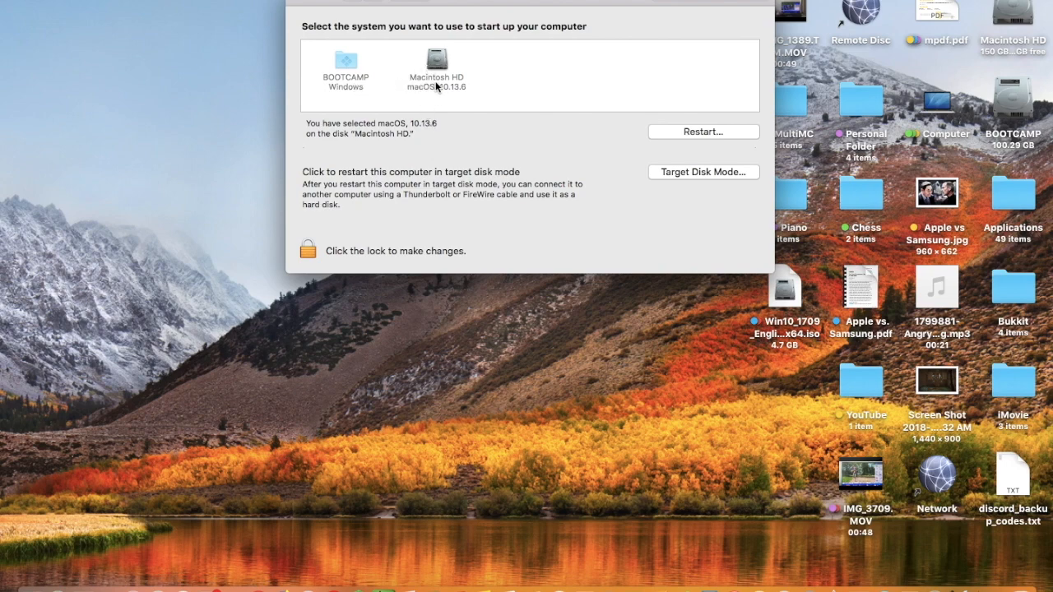
pyautogui.moveTo(693, 131)
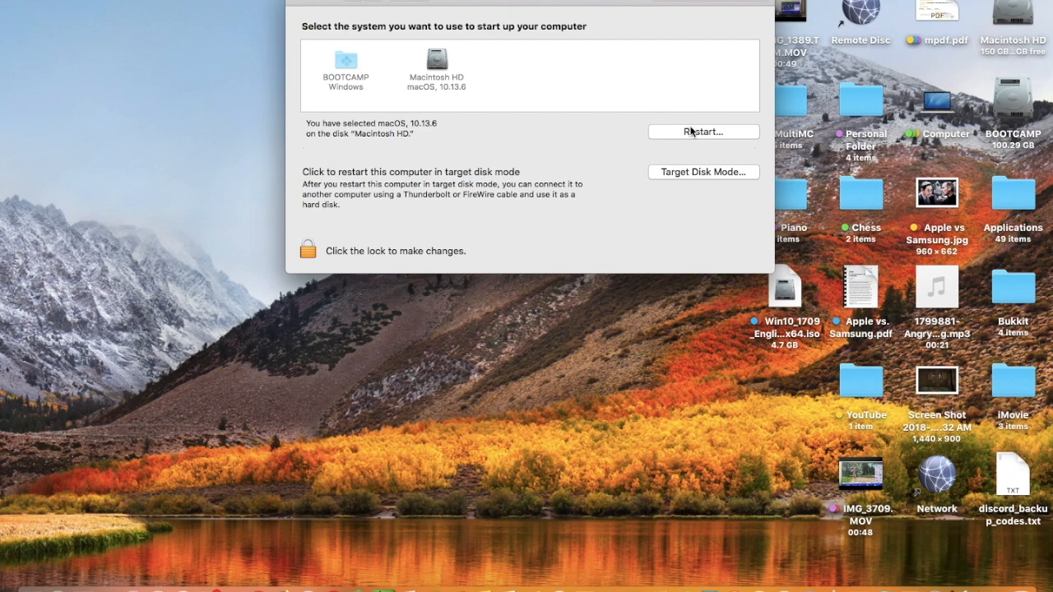
pyautogui.moveTo(677, 130)
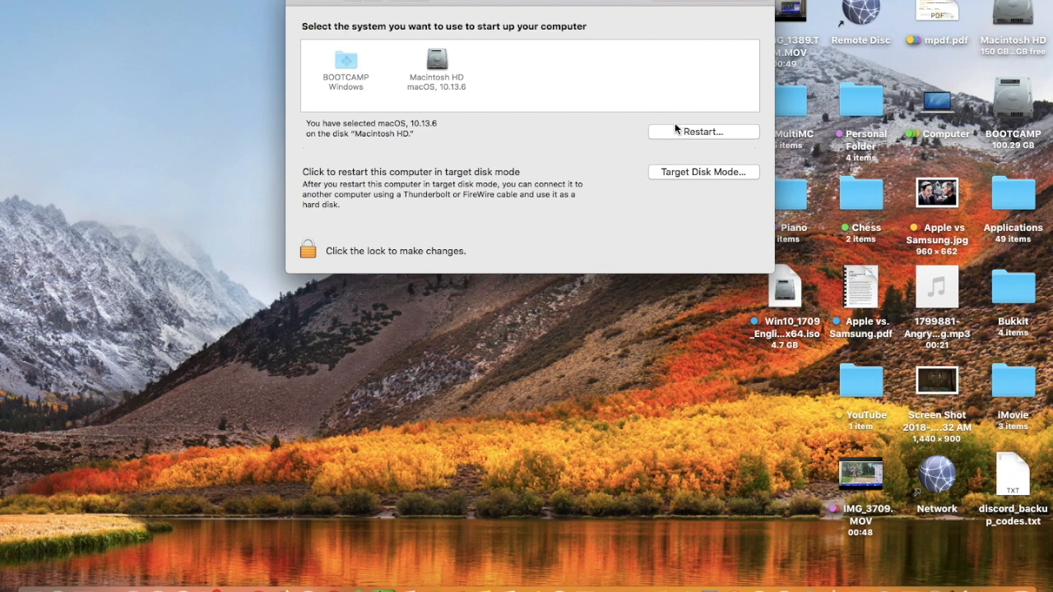
pyautogui.moveTo(565, 123)
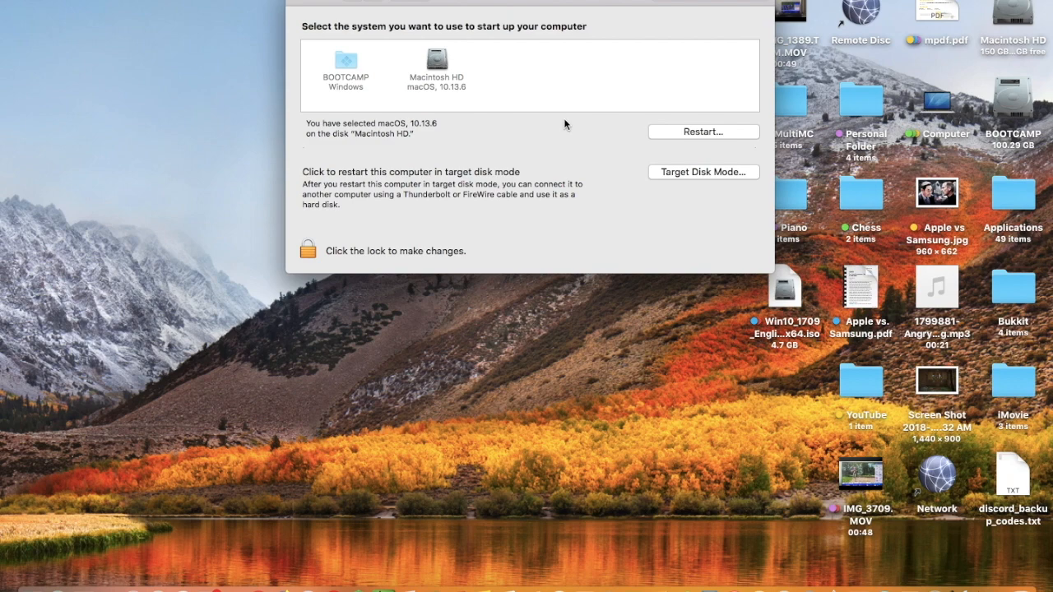